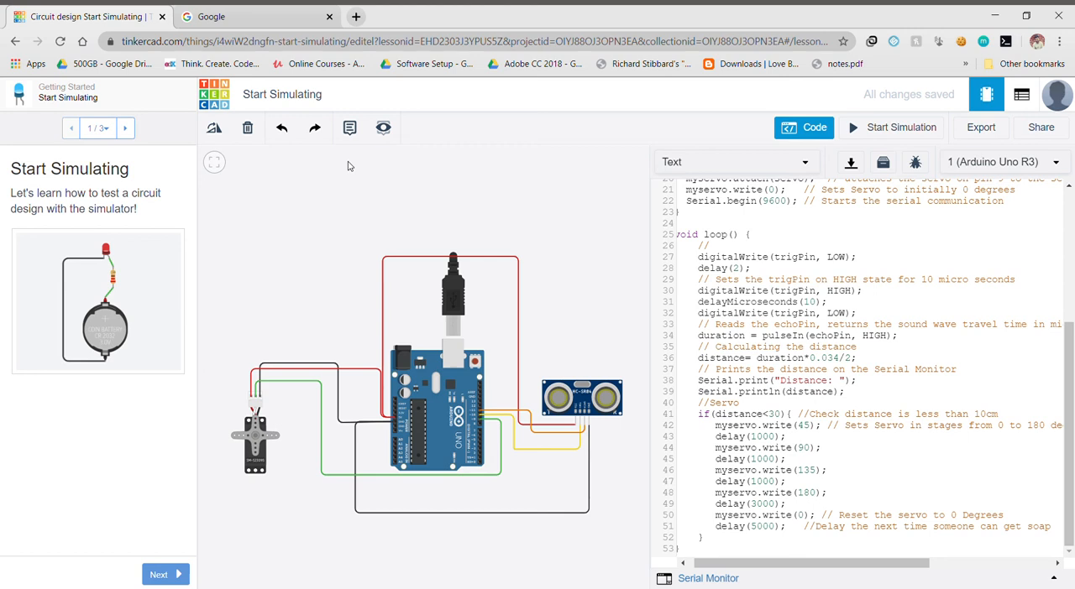
{"action": "mouse_move", "coordinate": [426, 135]}
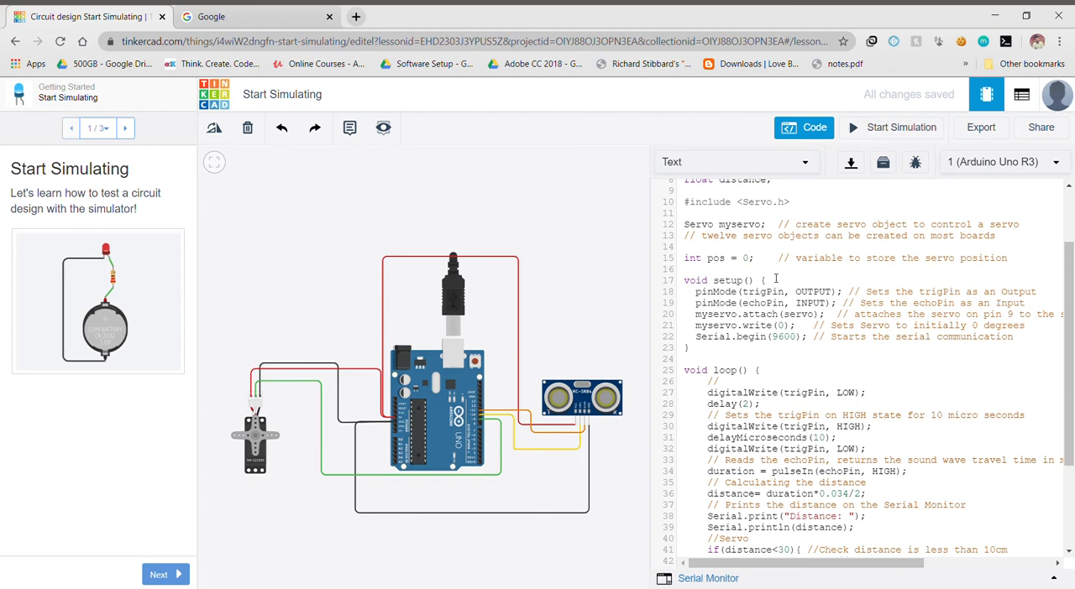
- Scroll through the soap dispenser sketch, then start the servo-and-ultrasonic-sensor circuit simulation
{"action": "scroll", "scroll_direction": "down", "scroll_amount": 3}
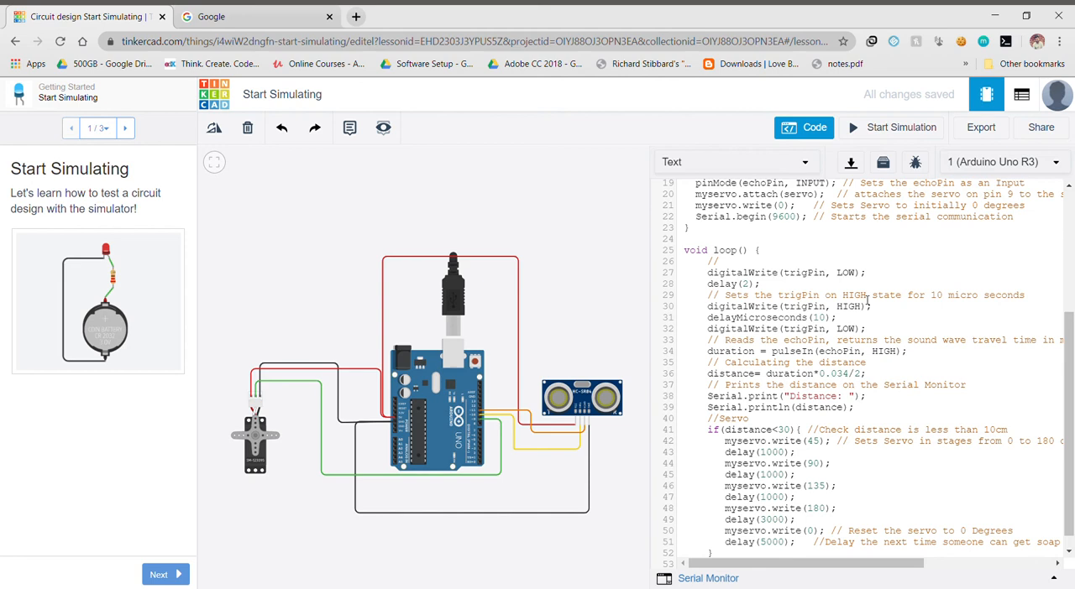
{"action": "scroll", "scroll_direction": "down", "scroll_amount": 3}
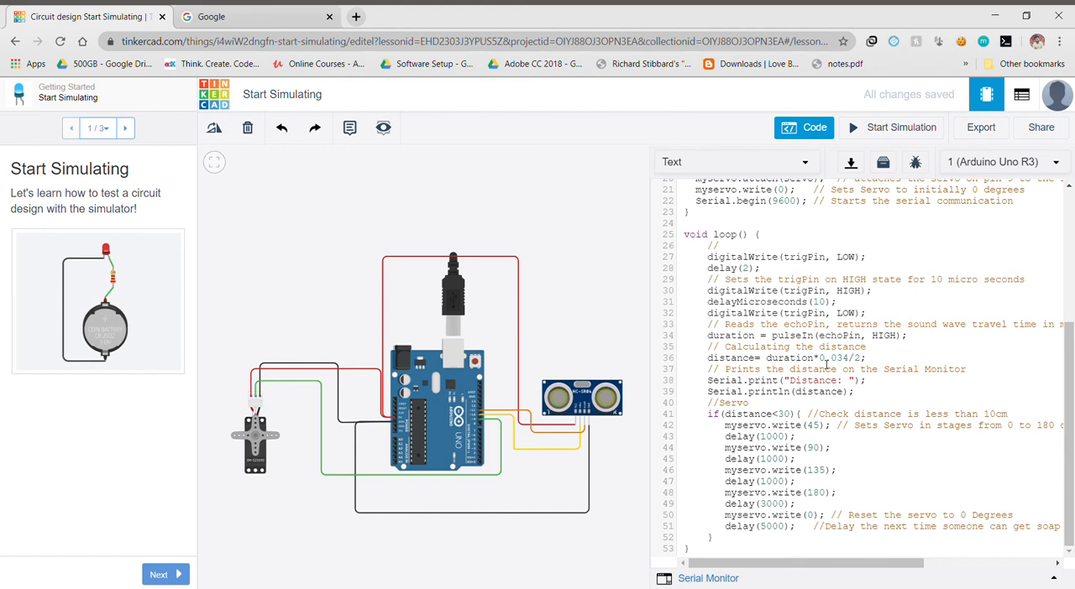
{"action": "mouse_move", "coordinate": [873, 420]}
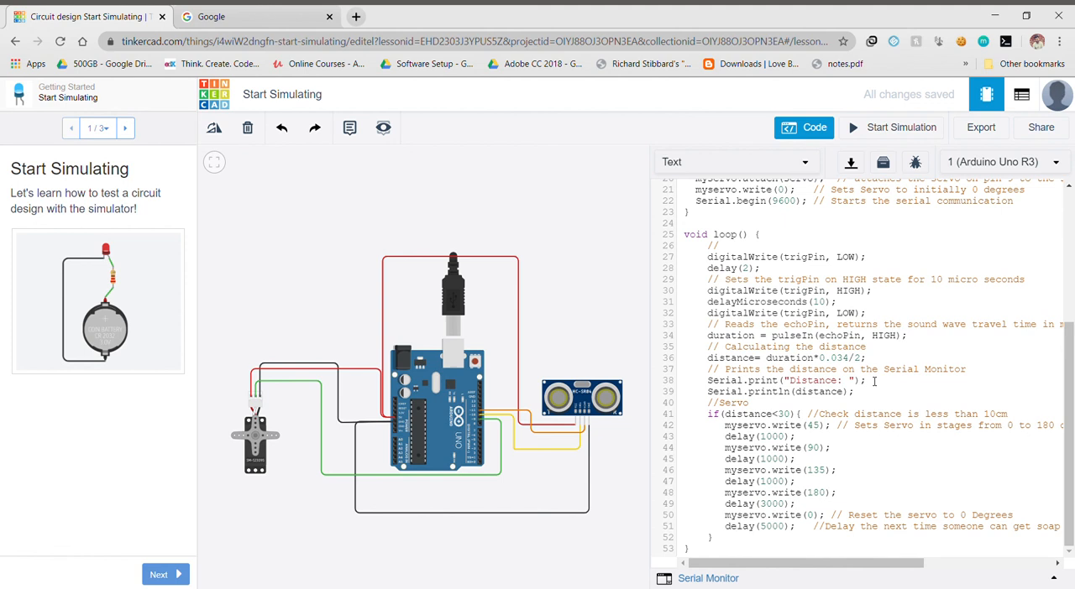
{"action": "left_click", "coordinate": [901, 127]}
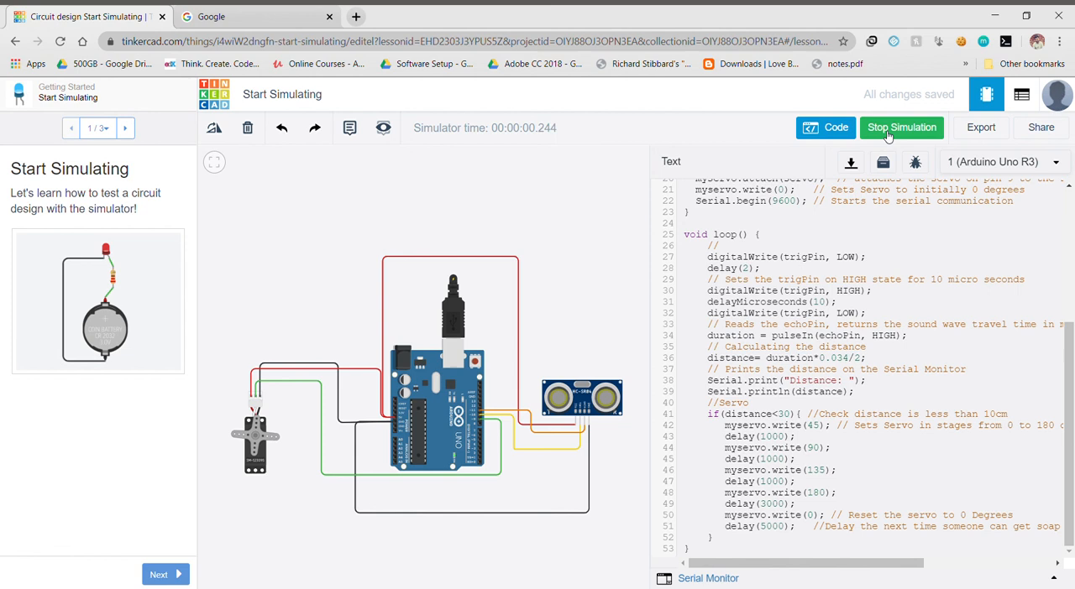